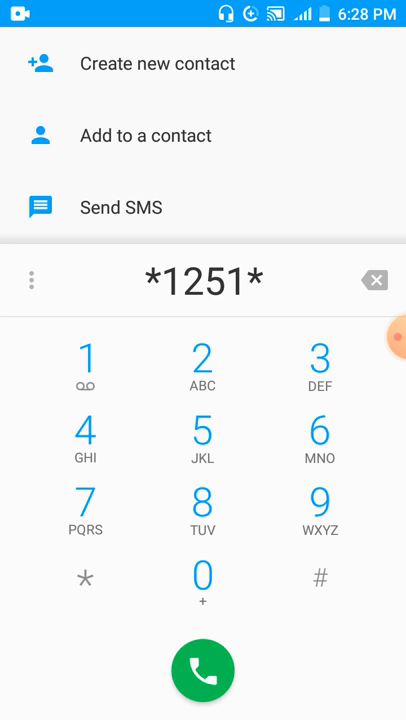
Step: Add digits and a closing hash, then erase the USSD code back to *1
click(320, 357)
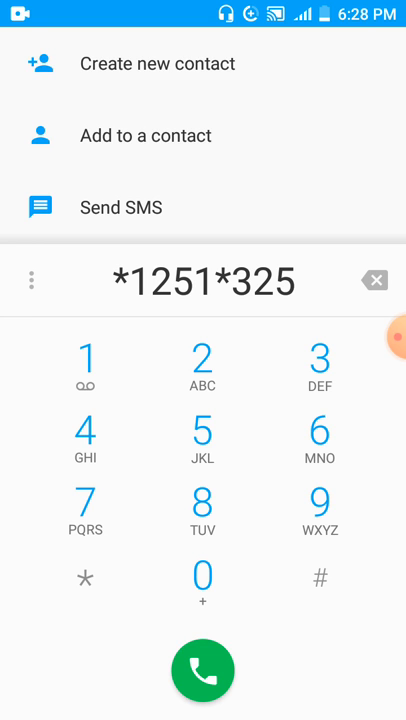
click(320, 577)
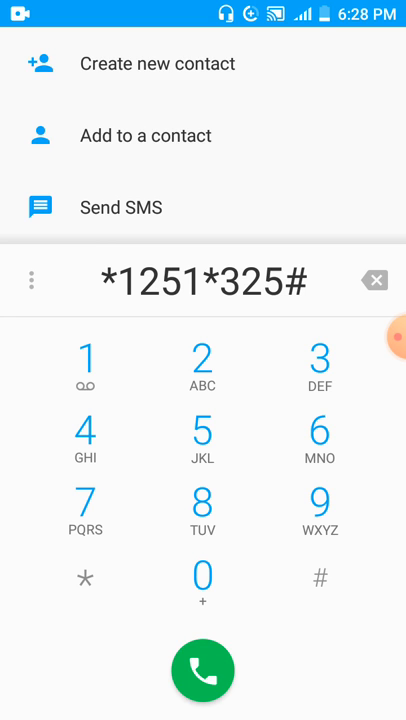
click(374, 279)
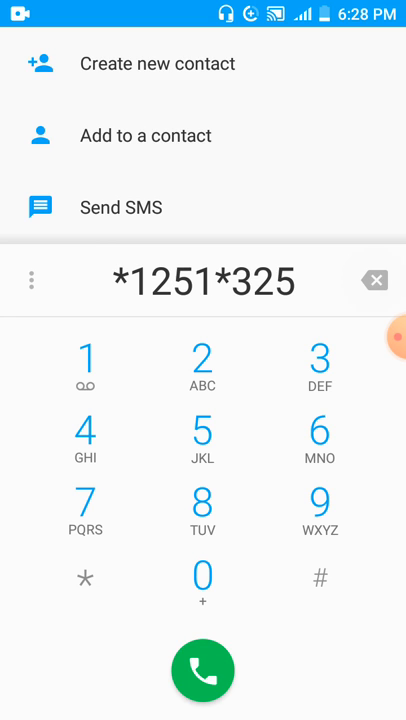
click(372, 279)
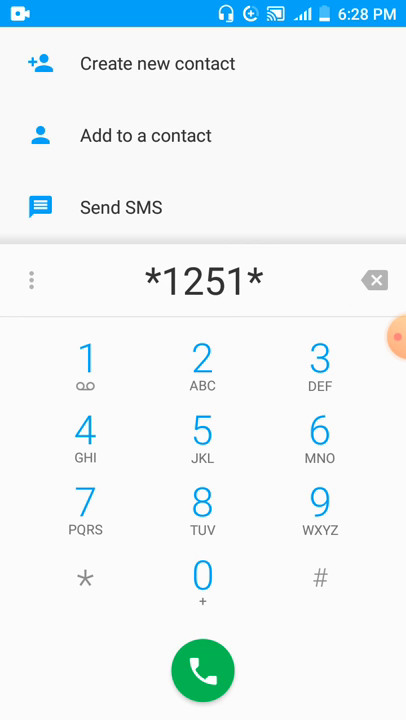
click(375, 279)
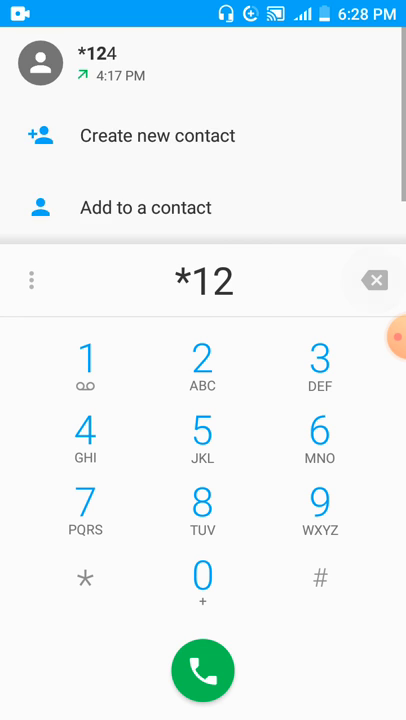
click(374, 279)
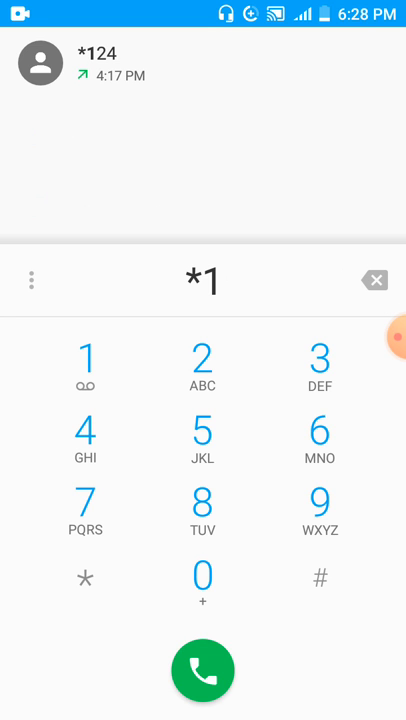
Step: Re-enter the digits after *1* and dial the corrected code to open MTN Offers
click(85, 578)
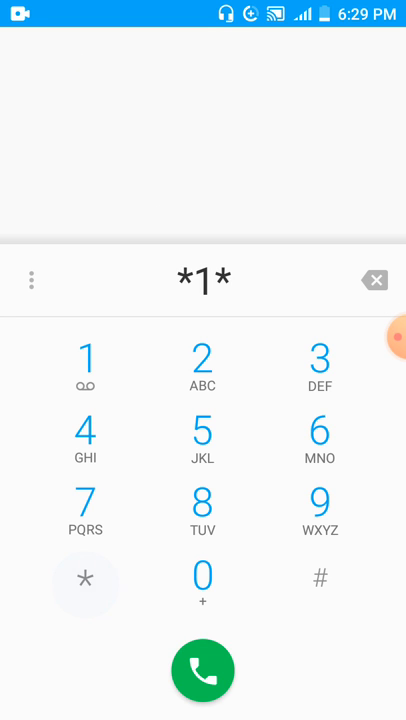
click(202, 358)
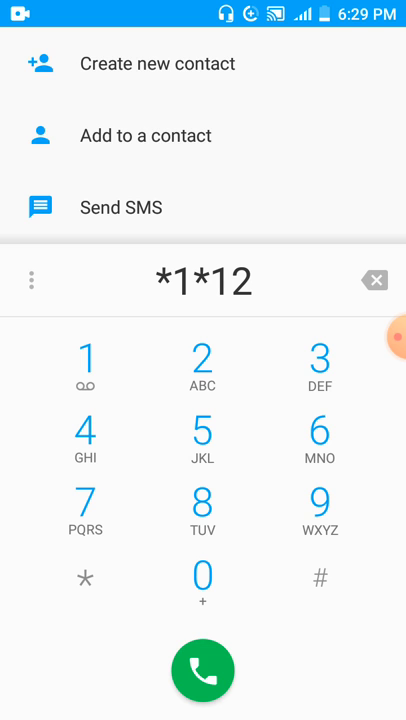
click(372, 279)
text(8)
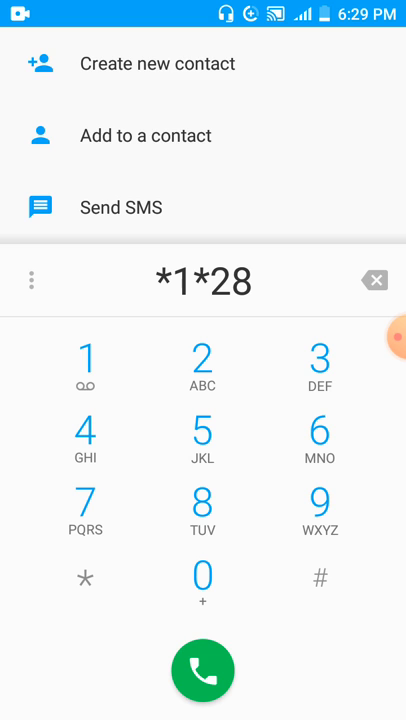
click(374, 280)
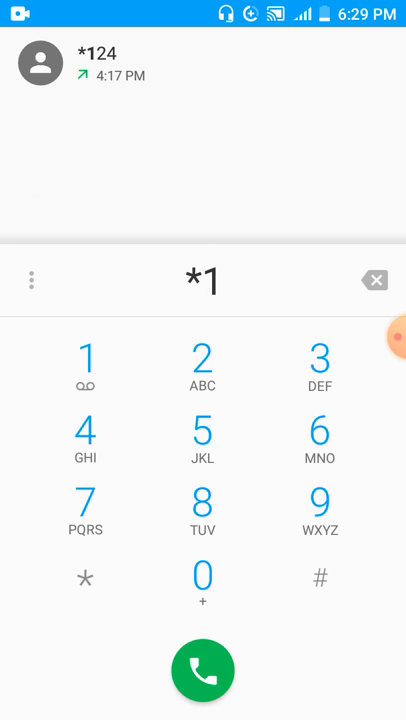
click(375, 279)
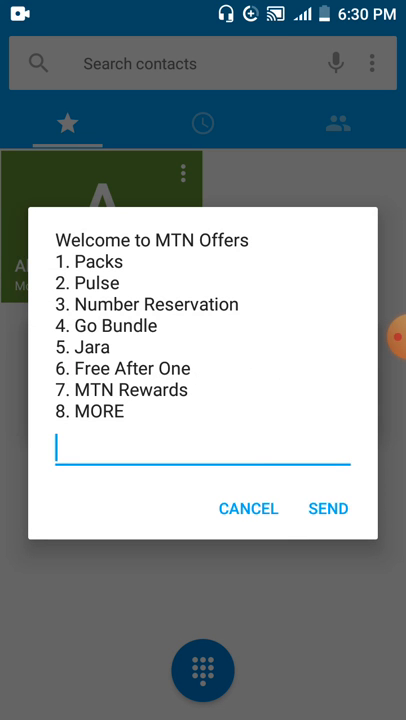
Step: Reply 7 to the MTN Offers menu to choose MTN Rewards
click(202, 452)
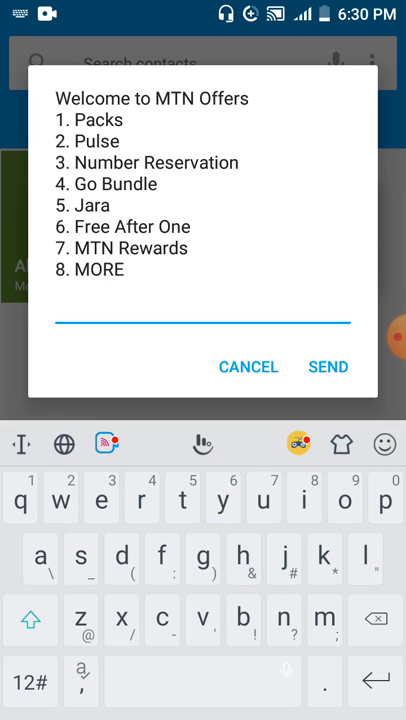
click(28, 682)
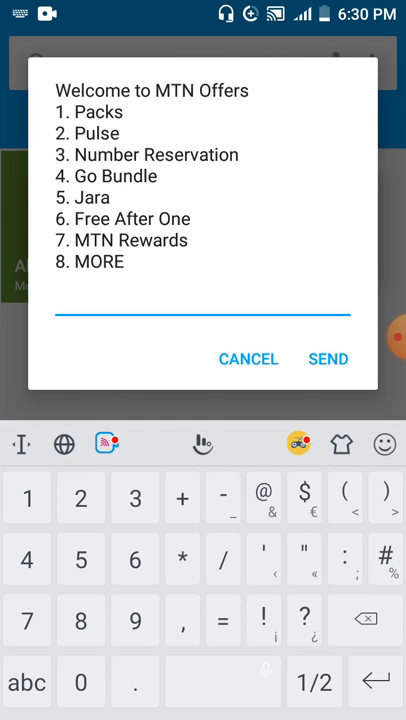
click(329, 359)
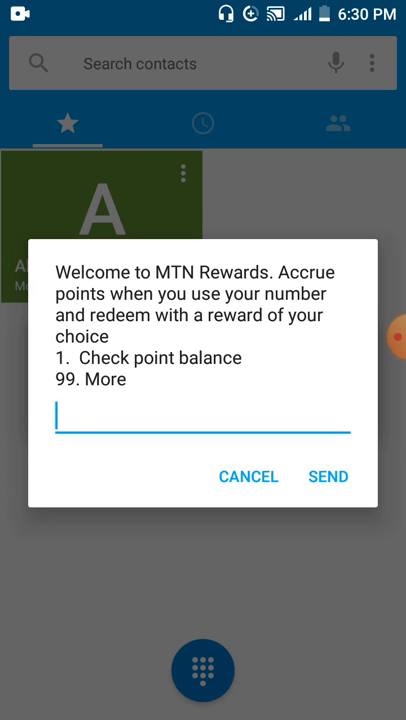
Step: Reply 99 (More) to the MTN Rewards menu
click(202, 416)
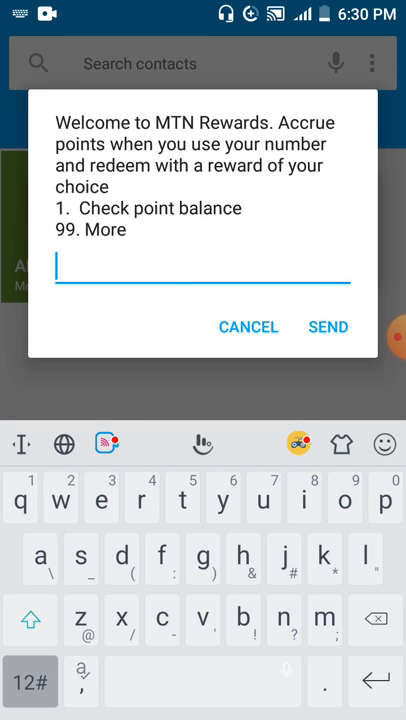
text(99)
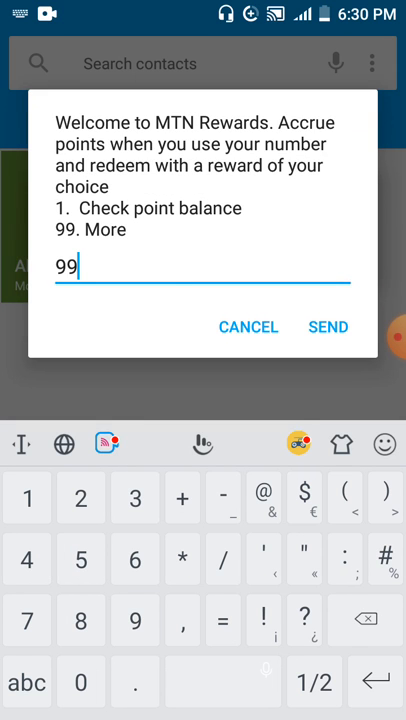
click(328, 327)
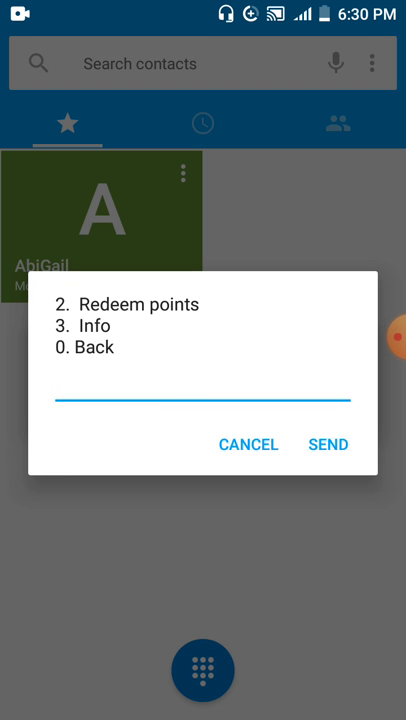
Step: Reply 2 for Redeem points, then 2 again for Data Bundle
click(200, 398)
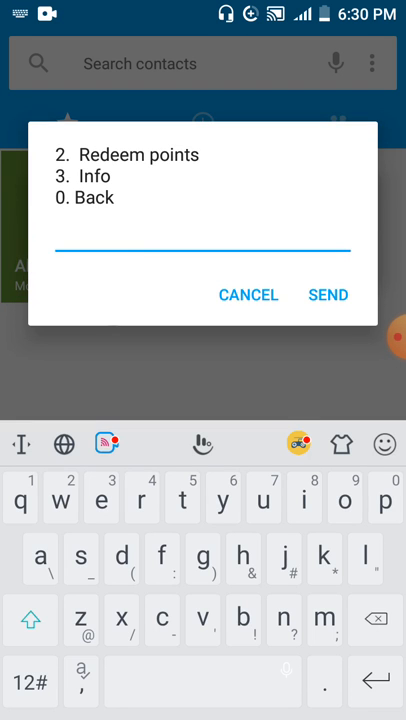
text(2)
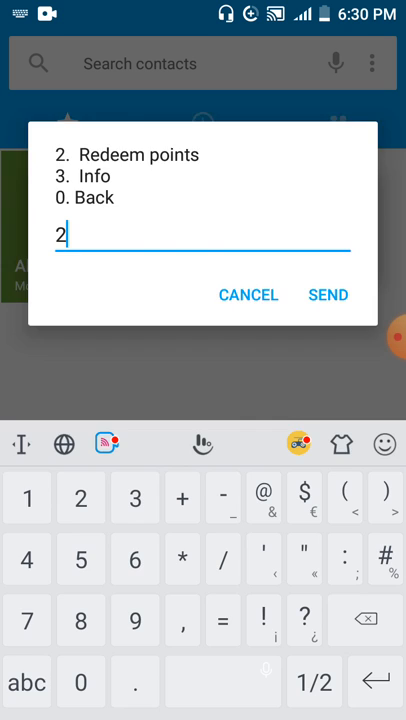
click(328, 294)
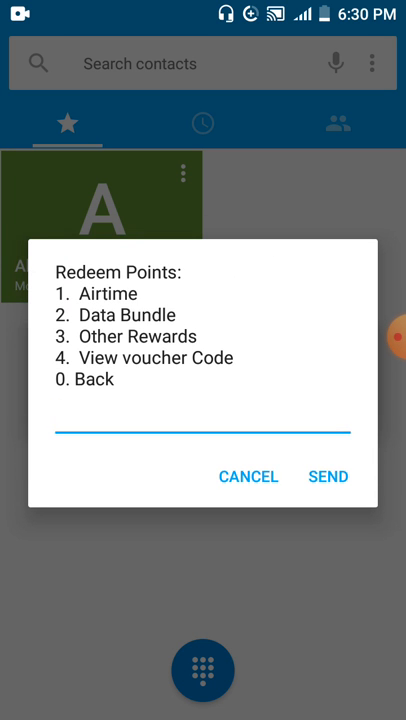
click(202, 427)
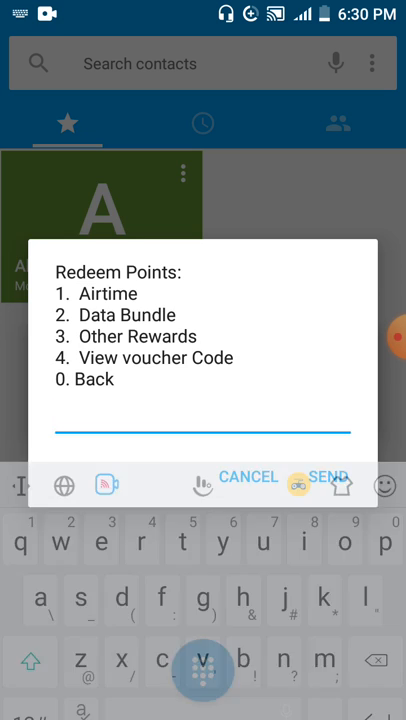
text(2)
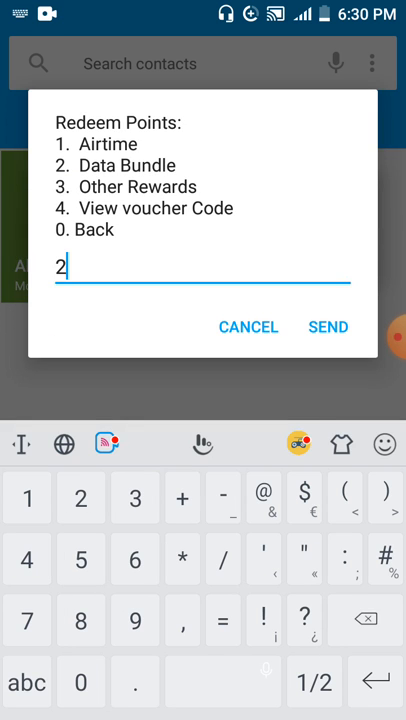
click(328, 327)
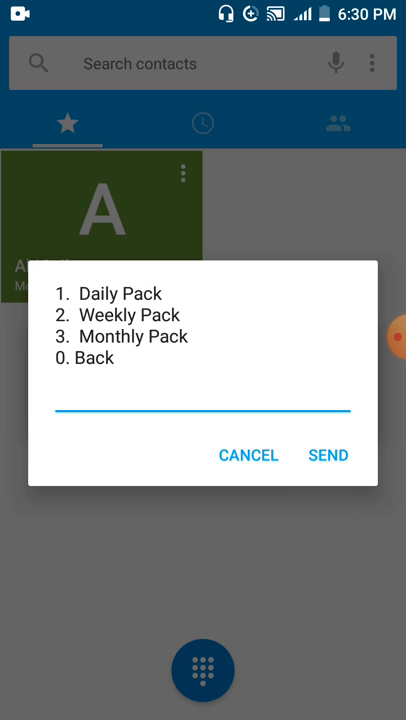
Step: Reply 1 for Daily Pack, then enter 3 for the 4000pts-120MB/1day pack
click(203, 414)
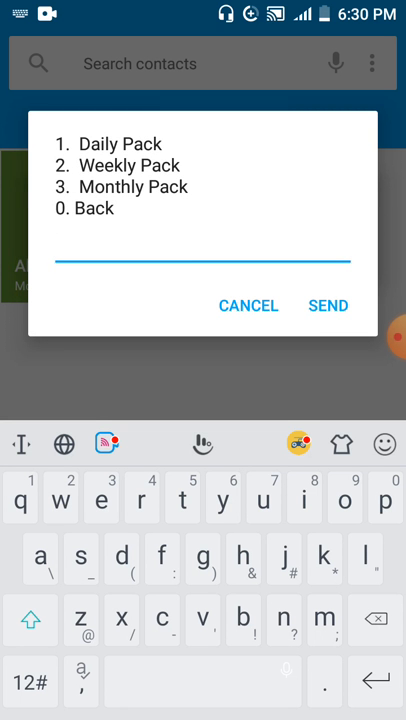
click(27, 682)
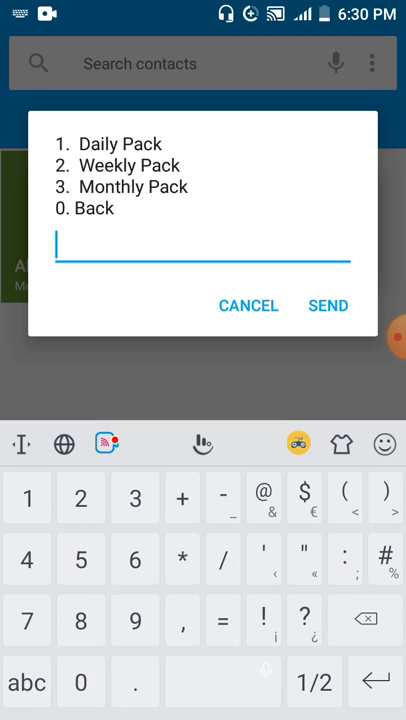
click(327, 305)
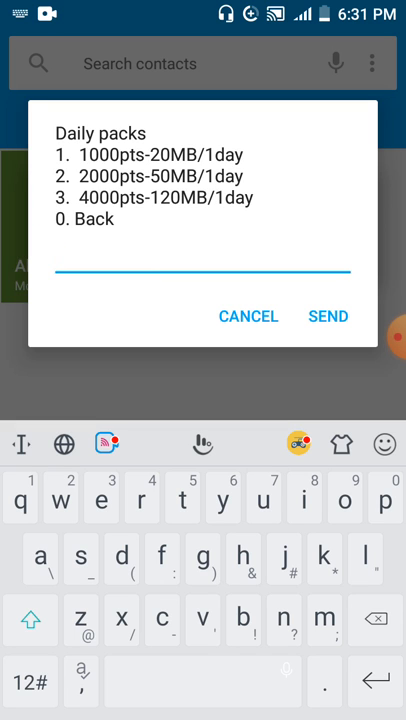
click(28, 683)
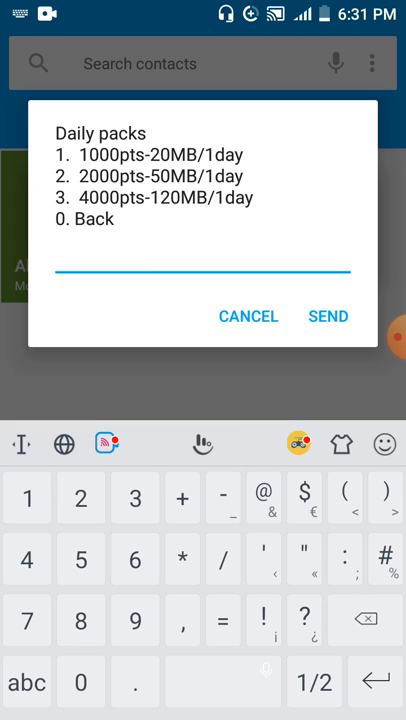
text(3)
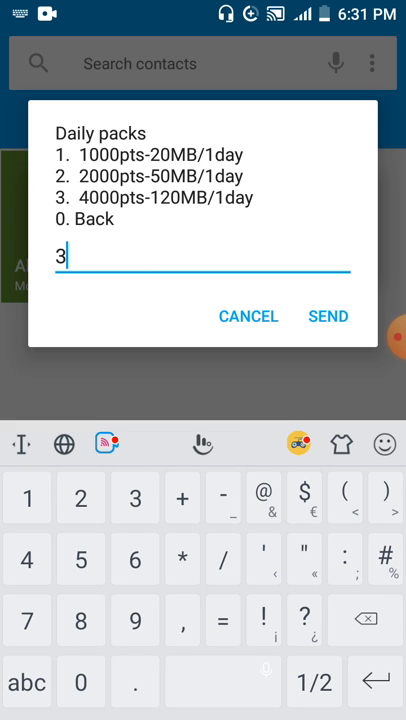